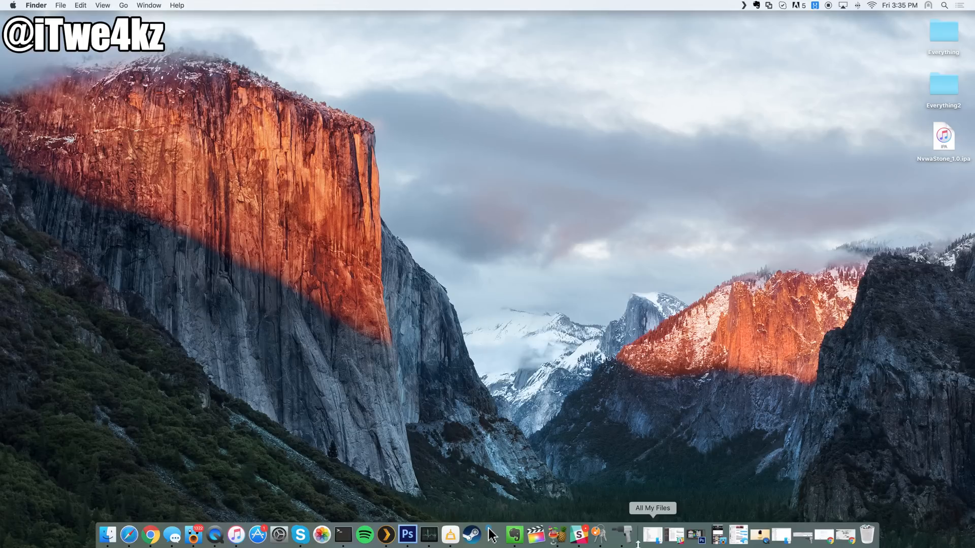
mouse_move(621, 535)
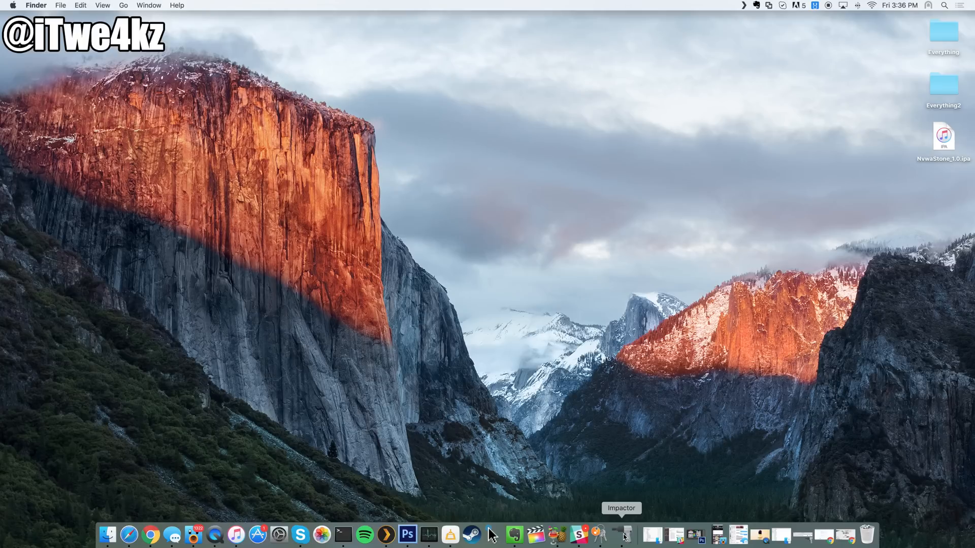
- Bring up the Pangu jailbreak site and open its Download & Help guide
left_click(151, 534)
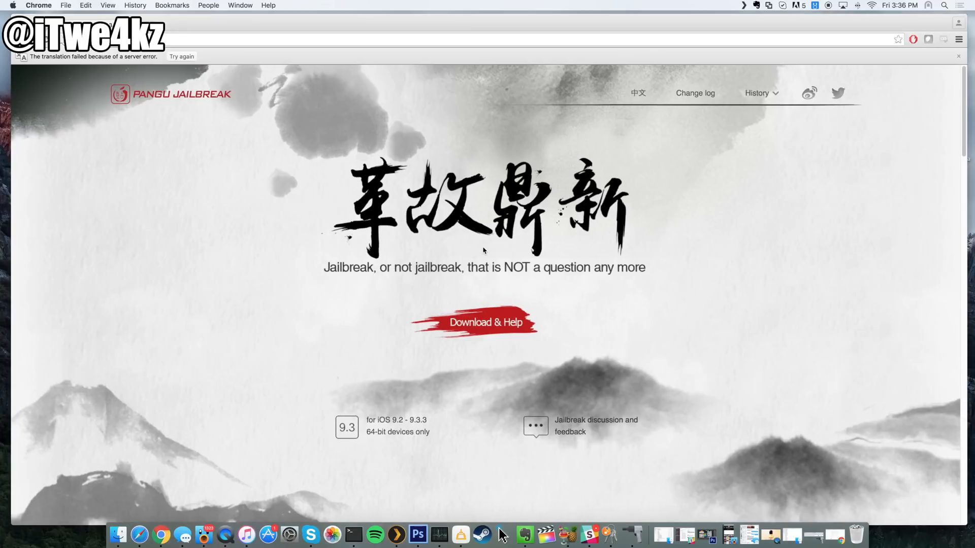
mouse_move(485, 323)
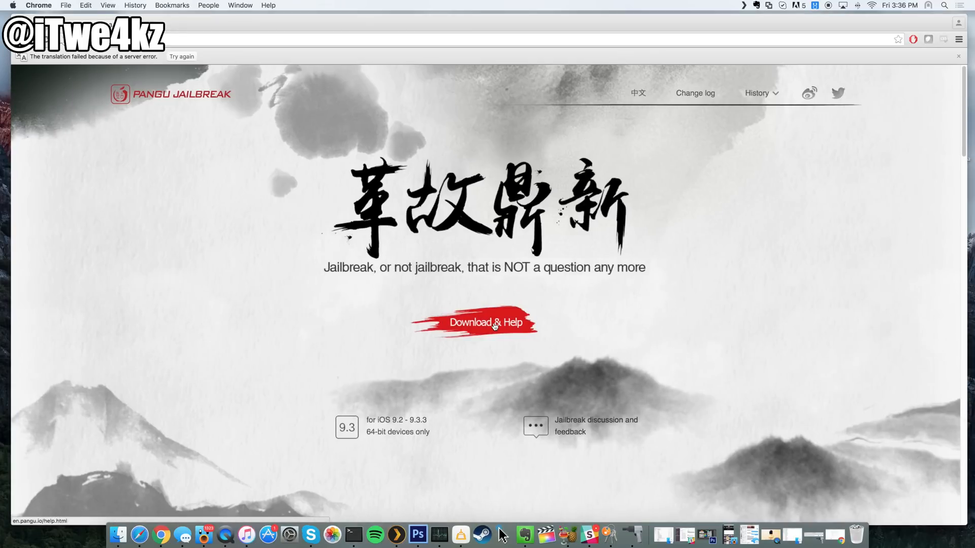
left_click(487, 323)
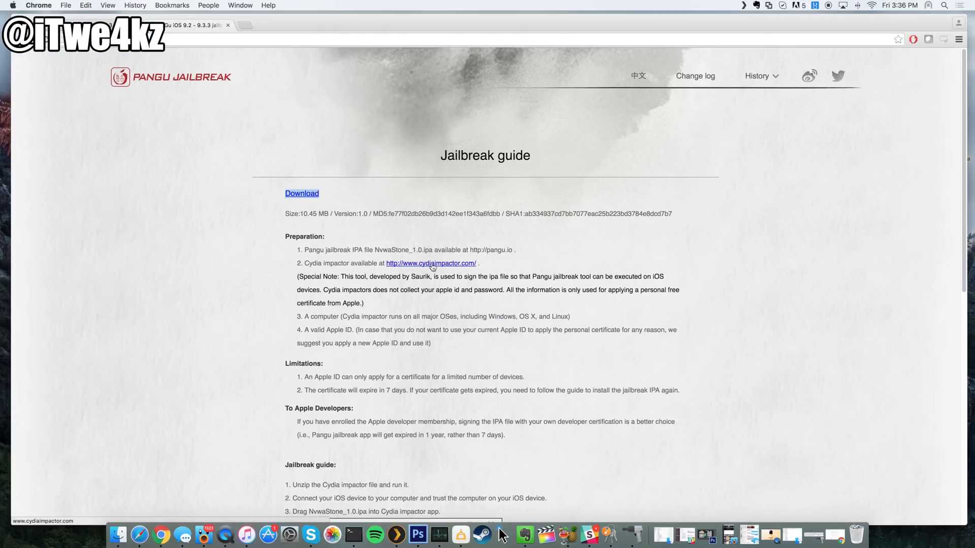
- Follow the cydiaimpactor.com link from the guide to the Impactor download page
left_click(430, 263)
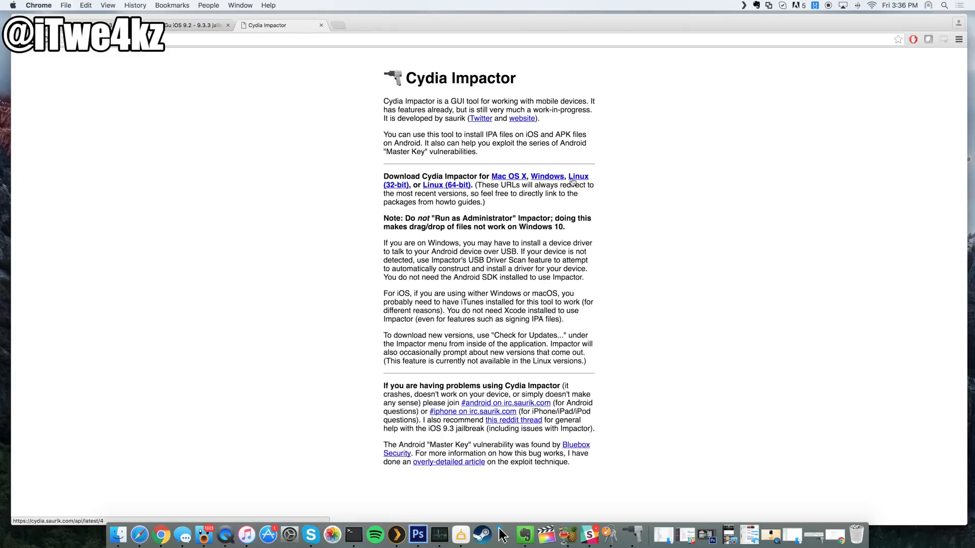
mouse_move(515, 182)
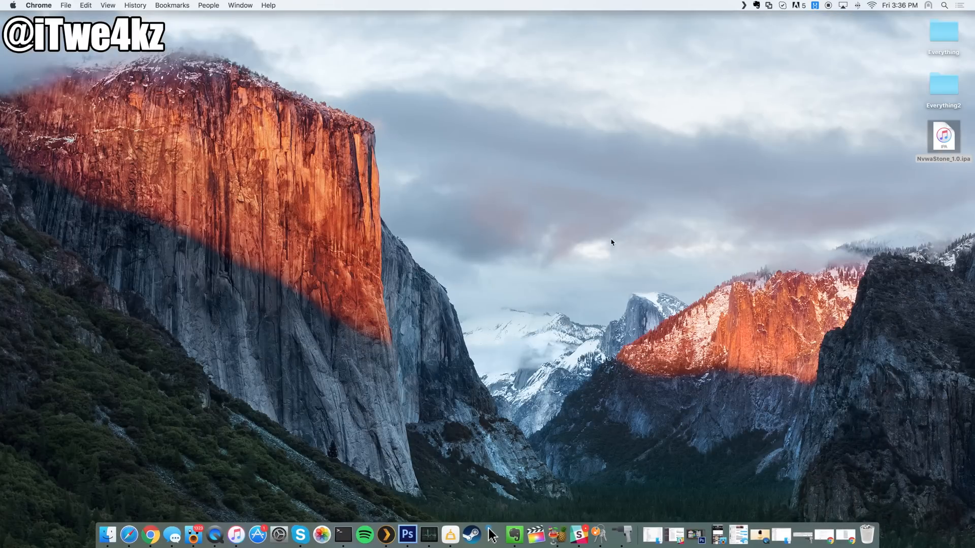
left_click(944, 136)
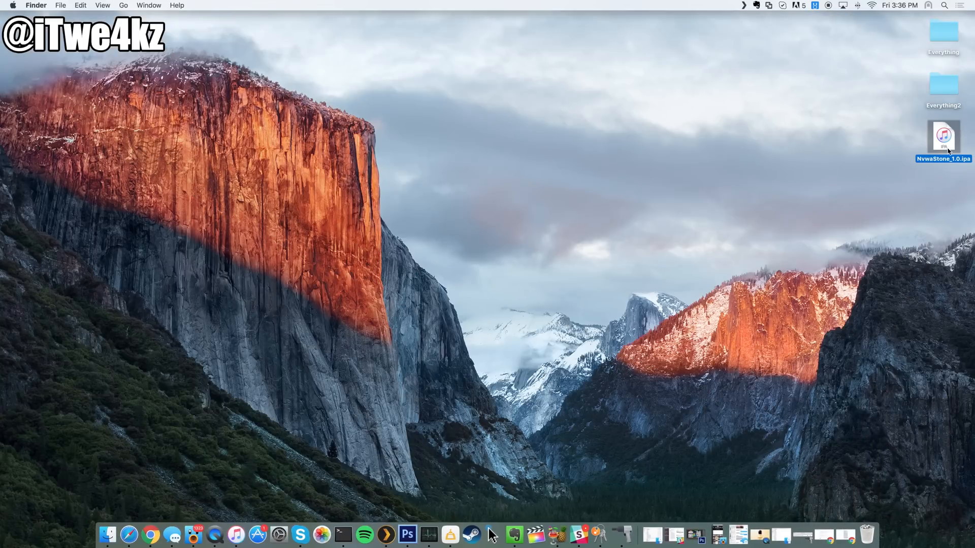
mouse_move(622, 534)
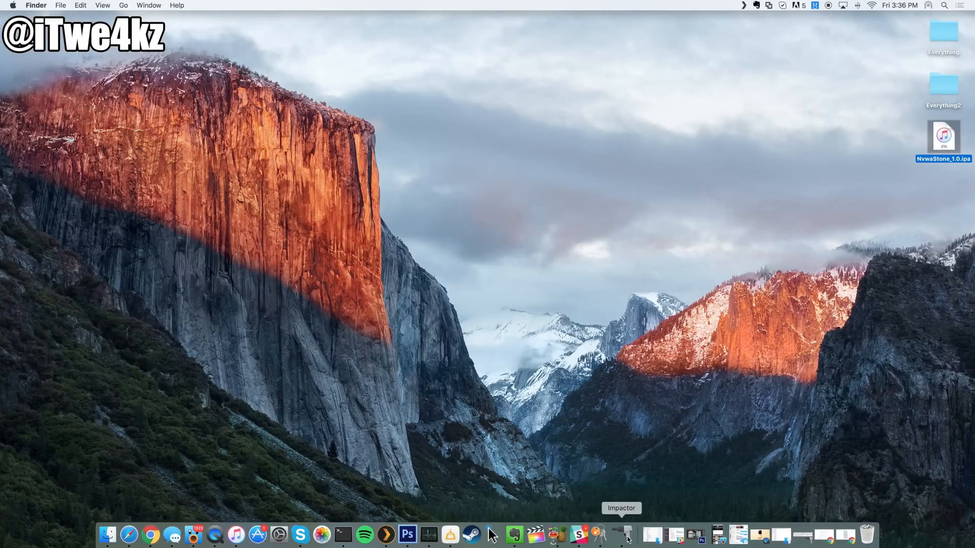
left_click(621, 534)
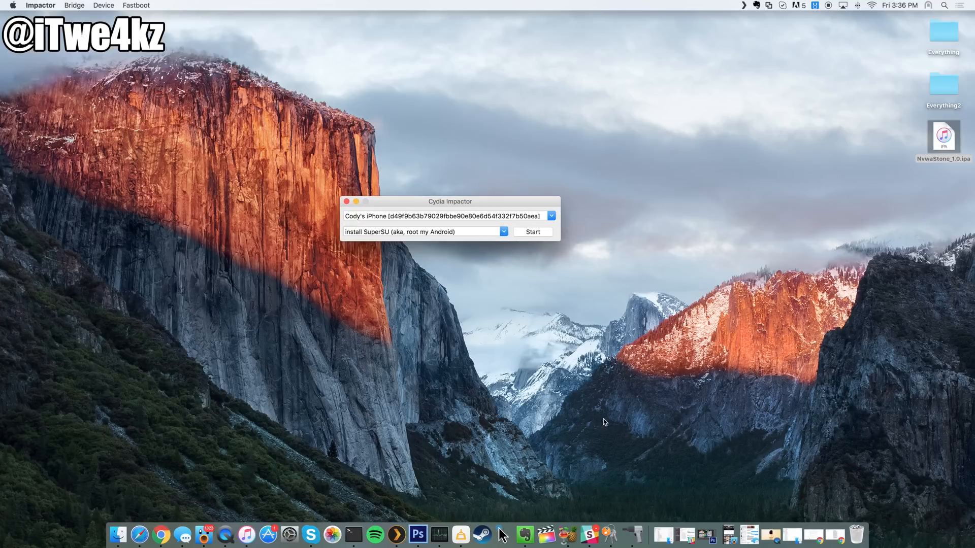
mouse_move(470, 247)
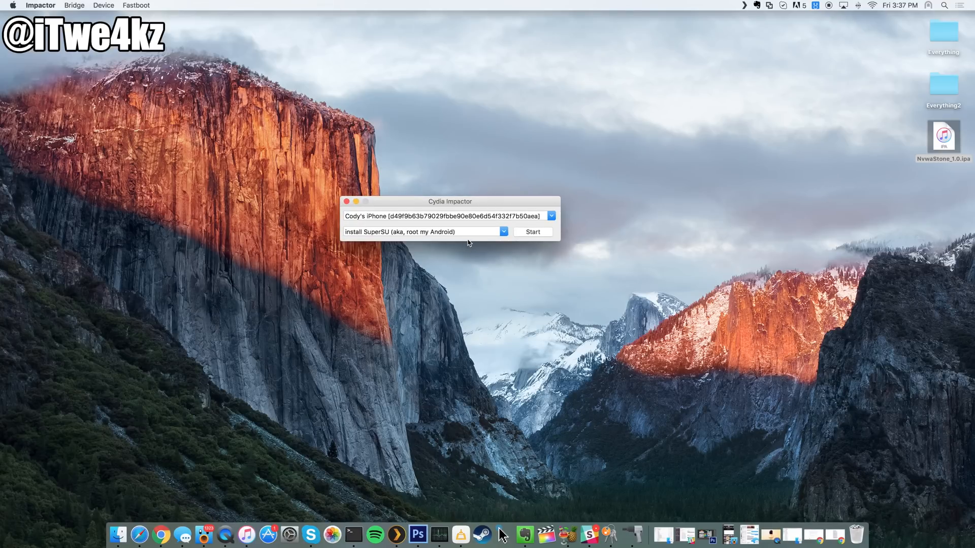
mouse_move(484, 301)
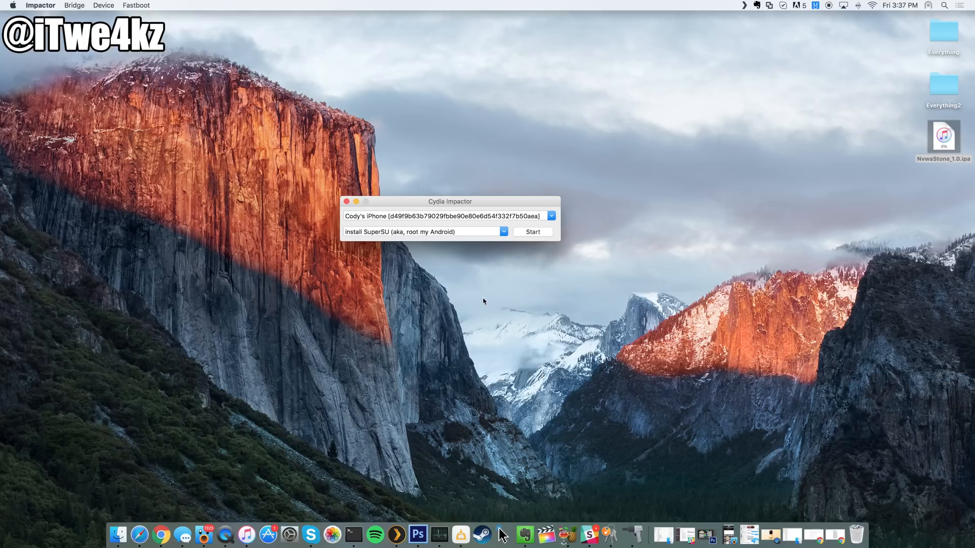
mouse_move(401, 220)
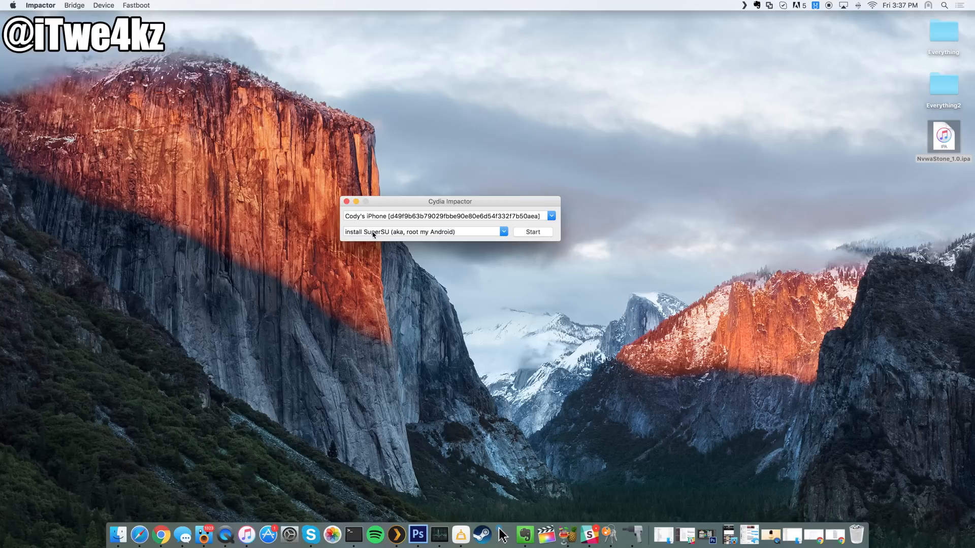
mouse_move(352, 225)
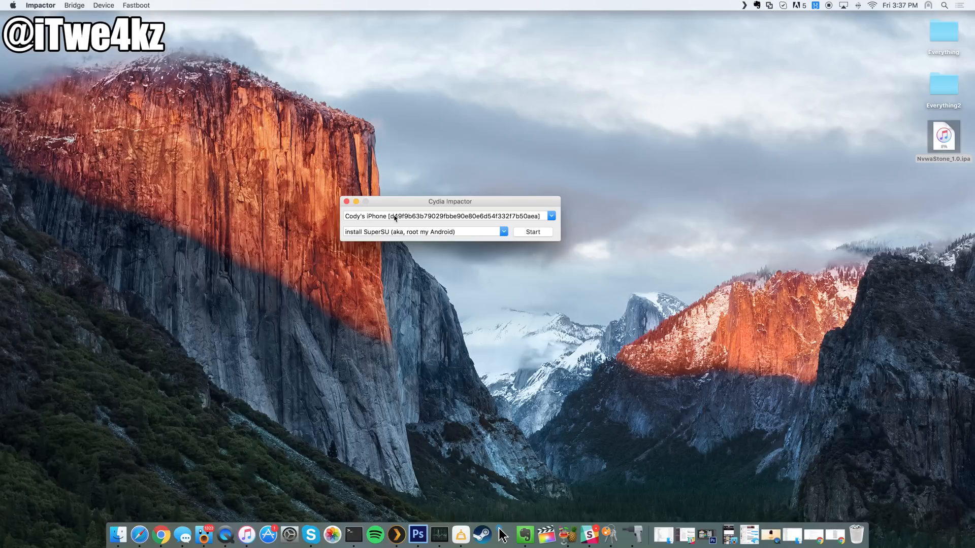
left_click(503, 232)
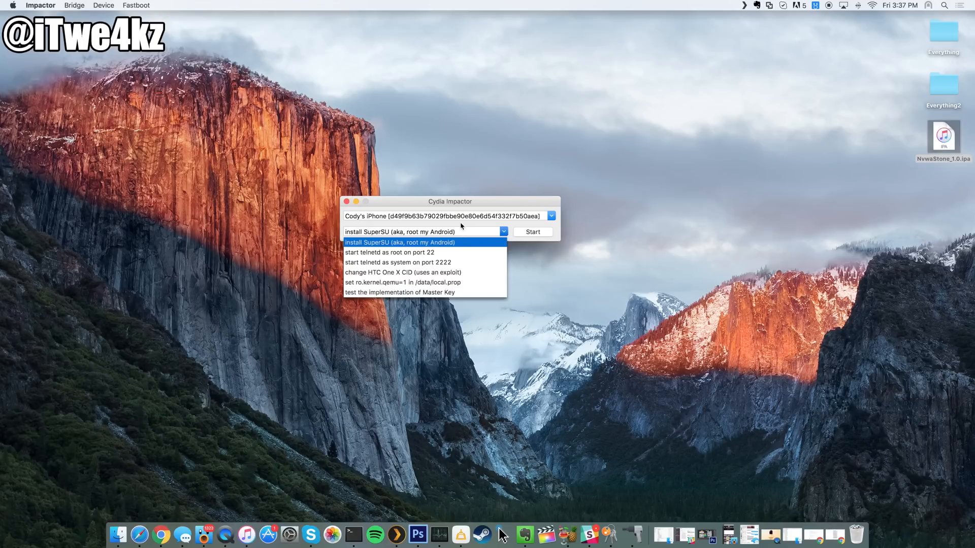
left_click(400, 243)
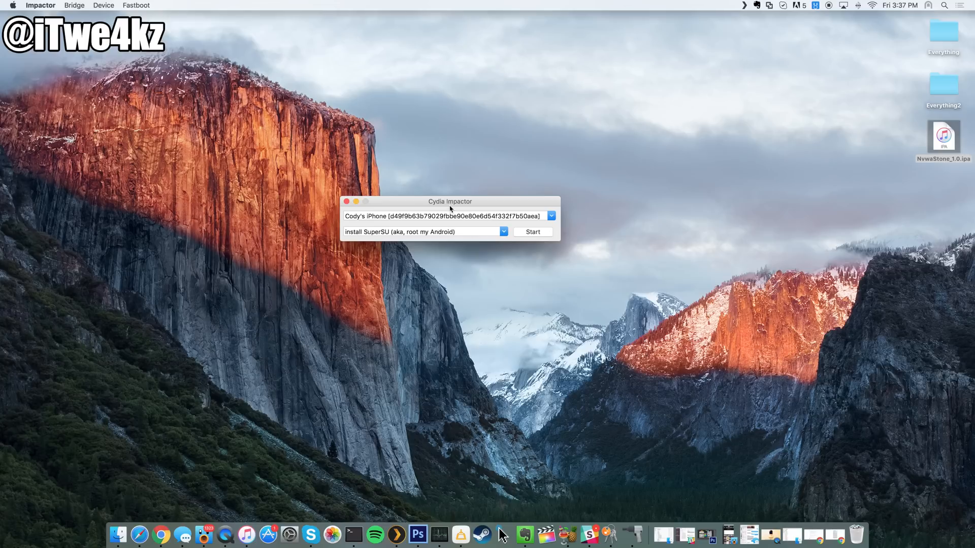
mouse_move(391, 219)
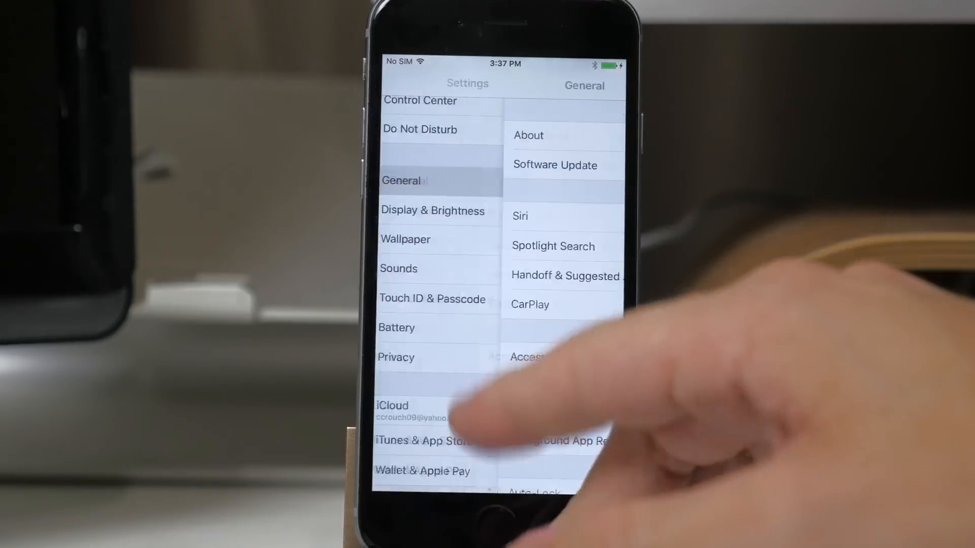
- Return the iPhone from Settings > General to the home screen
left_click(528, 136)
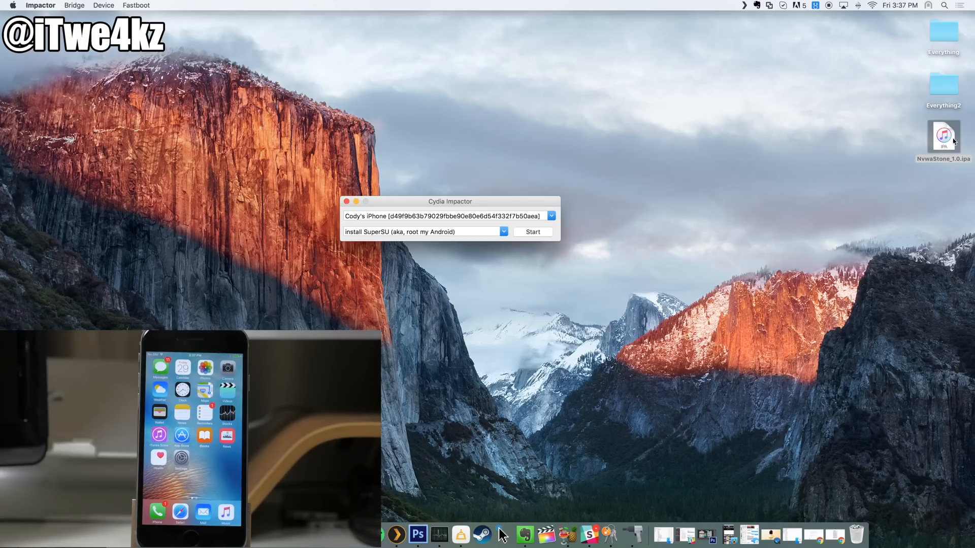
- Drag NvwaStone_1.0.ipa onto the Impactor device field to start signing
left_click(942, 141)
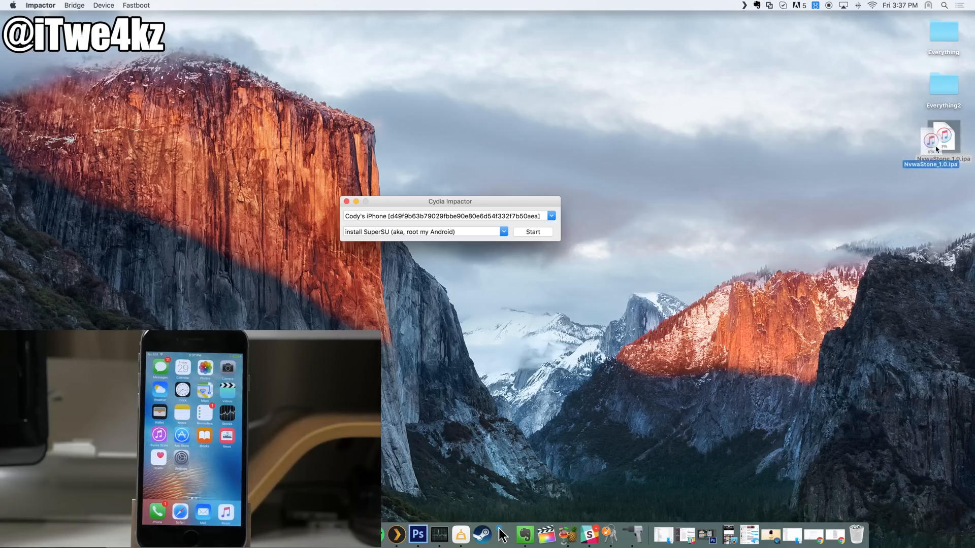
left_click_drag(942, 140, 465, 221)
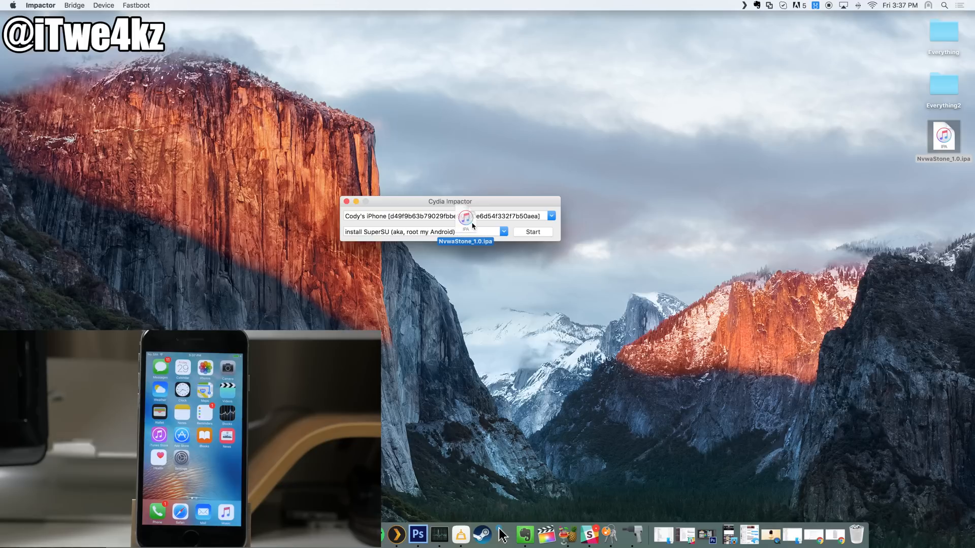
left_click(533, 231)
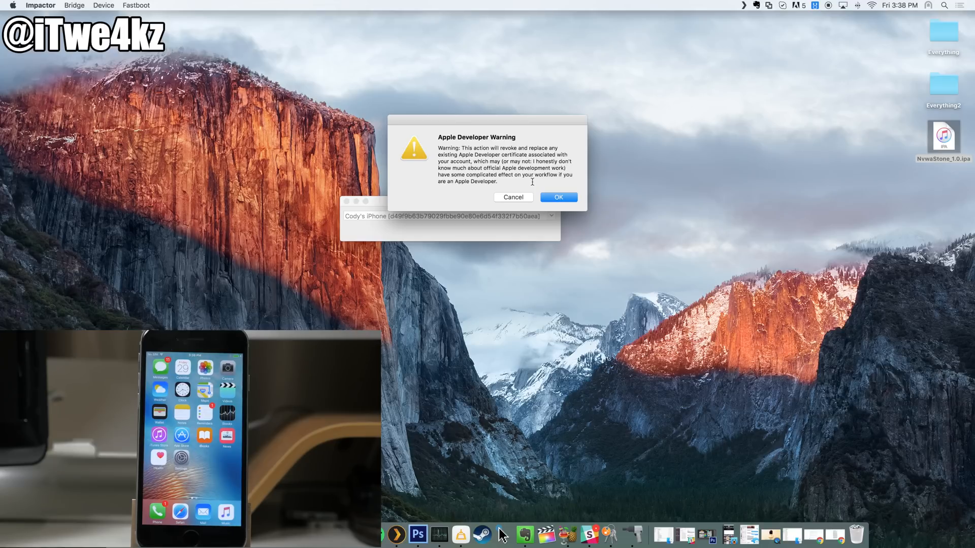
- Accept the developer warning, submit Apple ID username and password, and allow keychain access
left_click(558, 197)
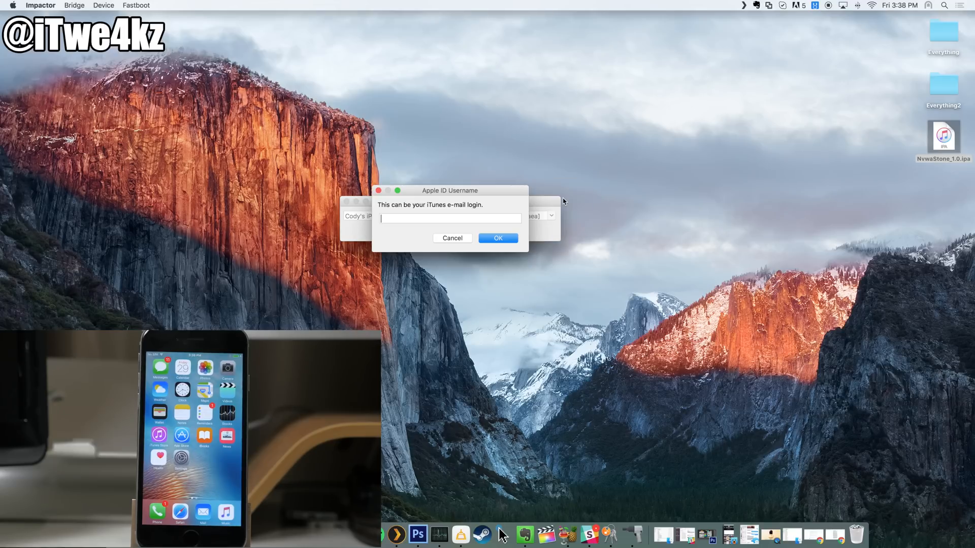
mouse_move(481, 219)
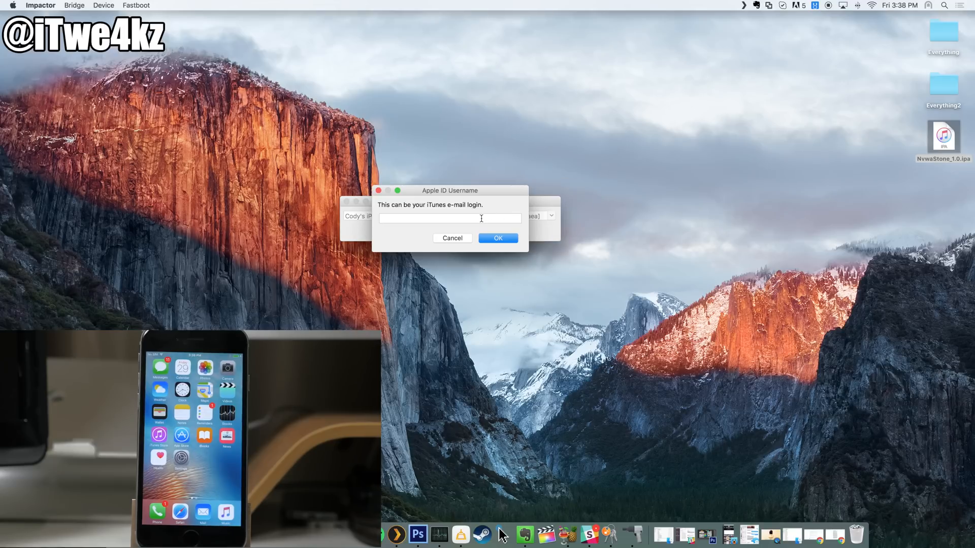
left_click(448, 218)
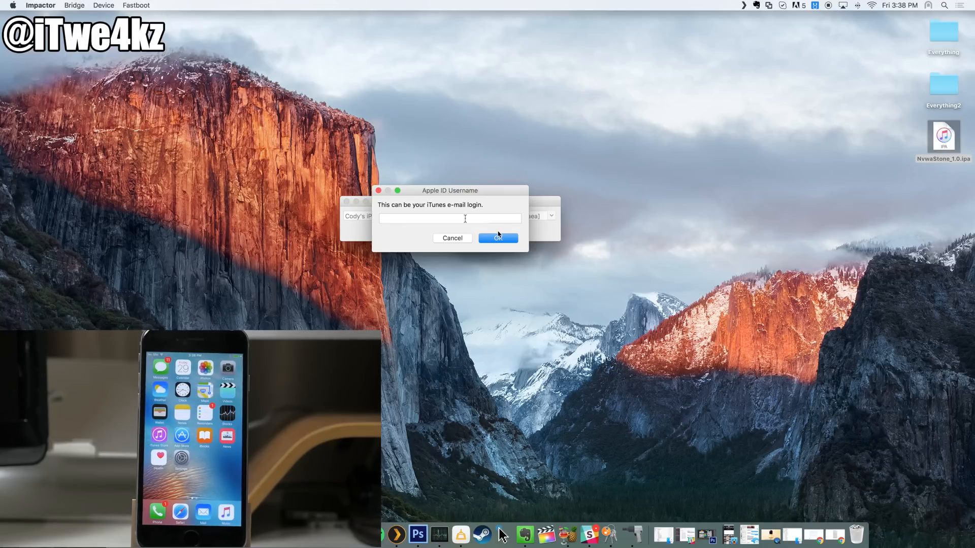
left_click(498, 238)
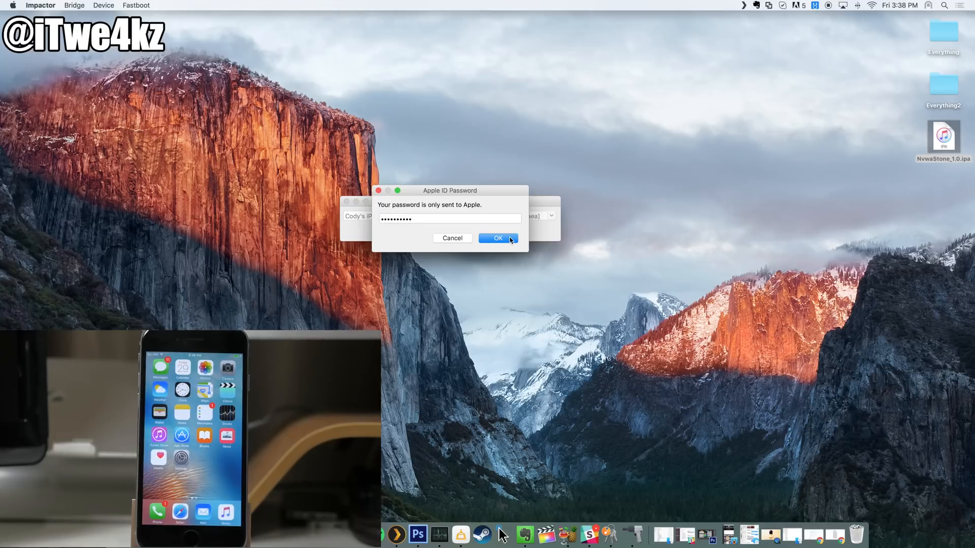
left_click(498, 239)
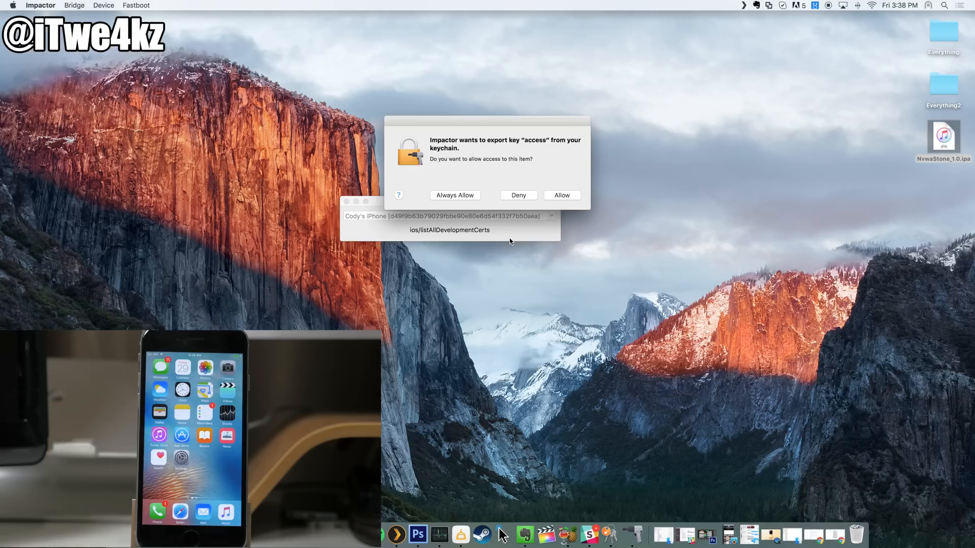
mouse_move(508, 165)
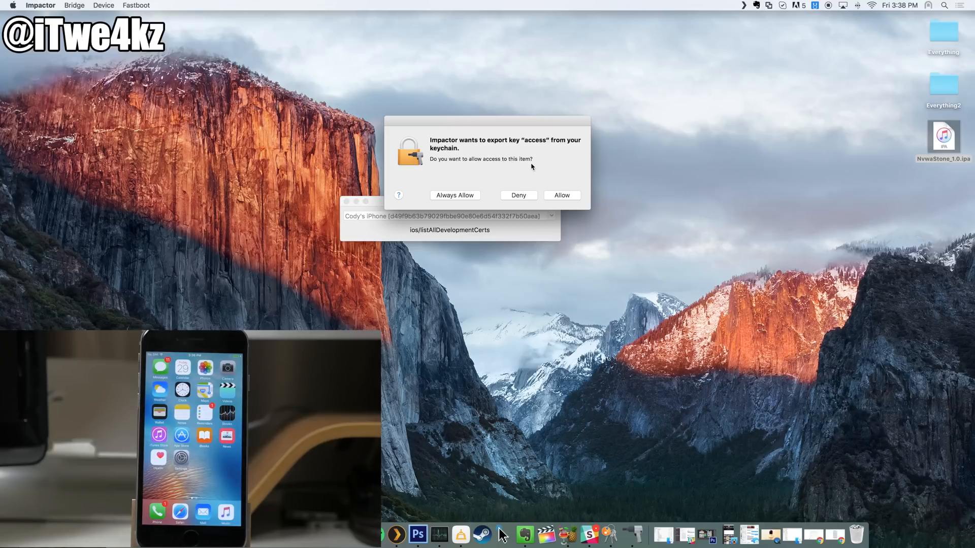
left_click(560, 195)
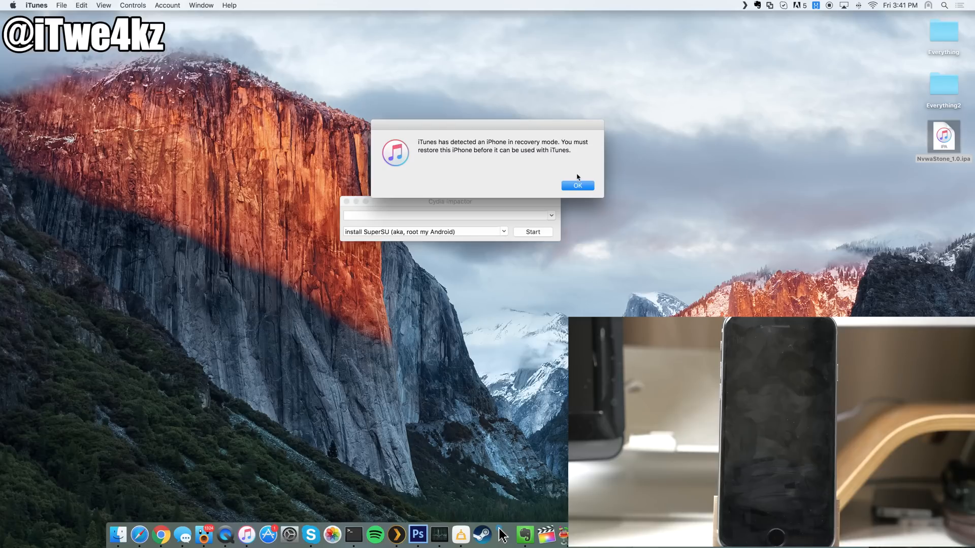
- Dismiss the iTunes alert reporting the iPhone in recovery mode
left_click(577, 185)
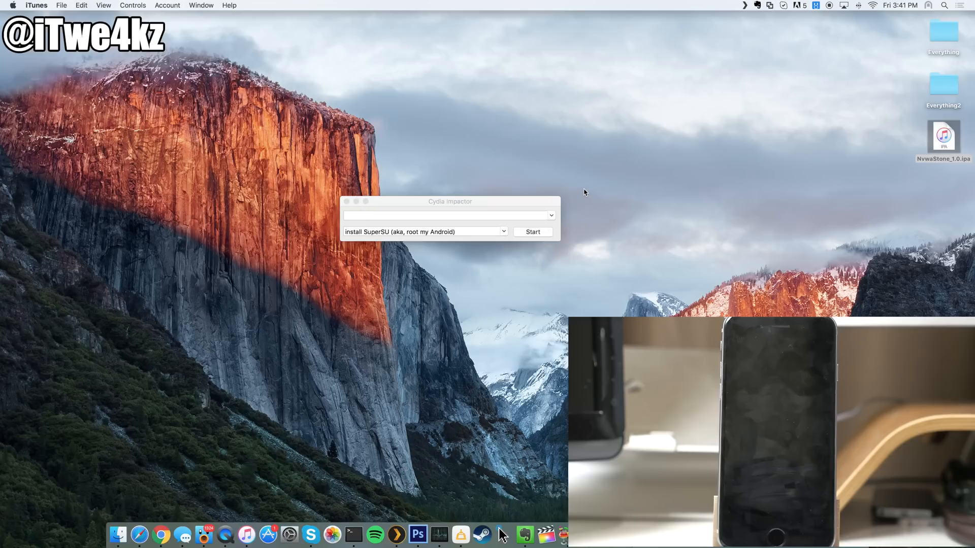